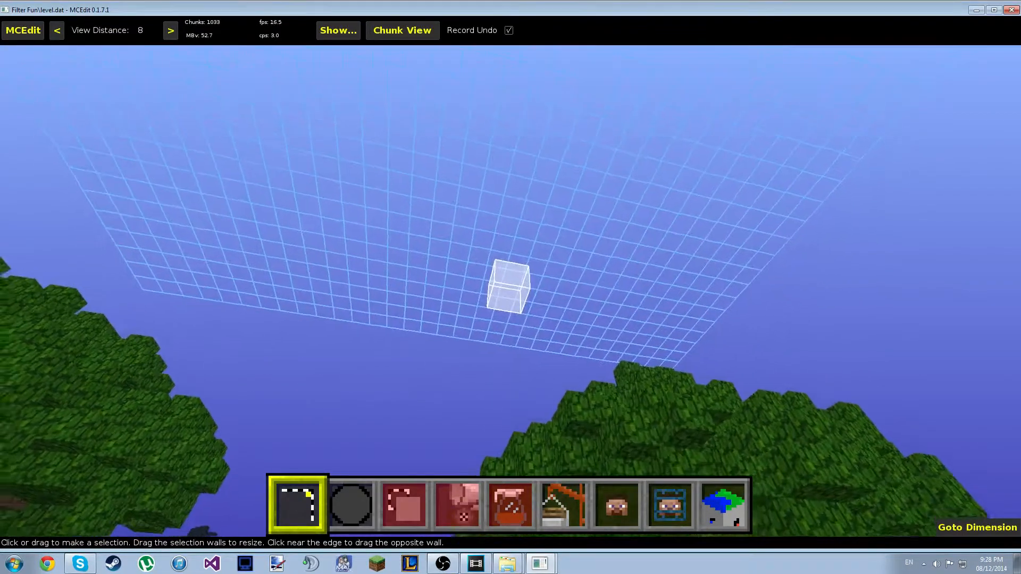
Drag a 19×19×19 selection box around the entire tree with the Select tool.
click(509, 289)
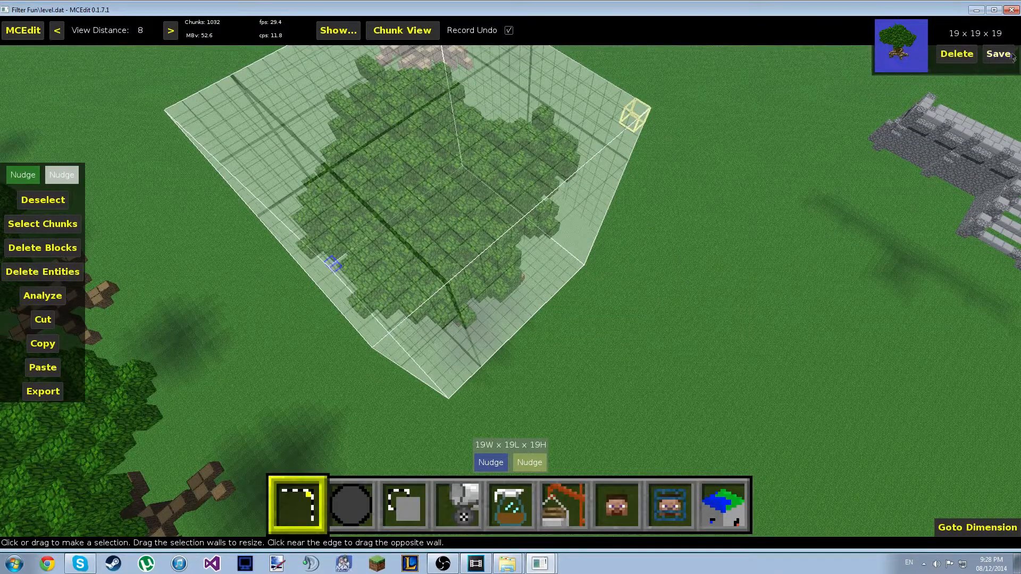
Save the selection as schematic 'tree1', confirming replacement of the existing file.
click(43, 391)
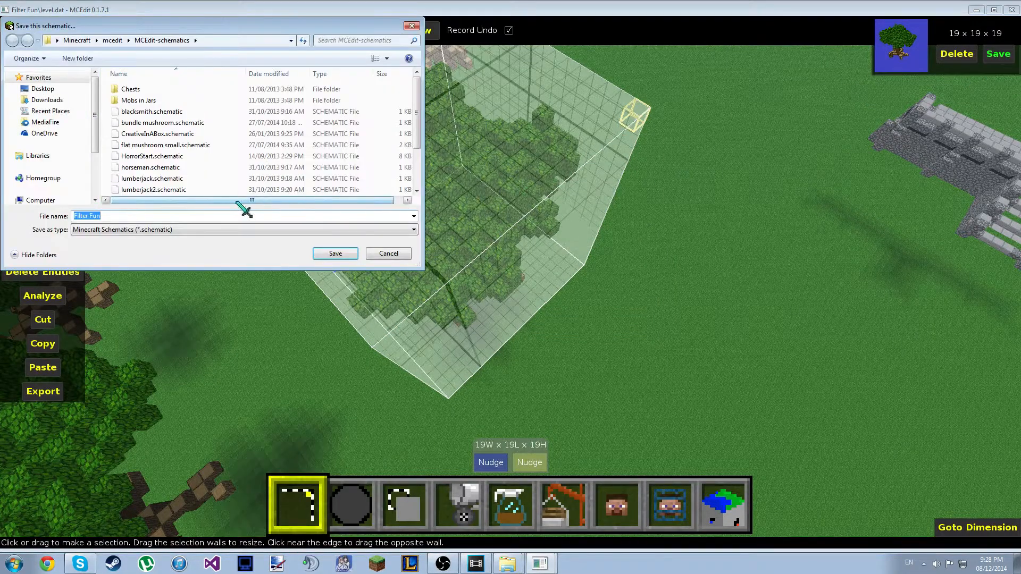
text(tree1.schematic)
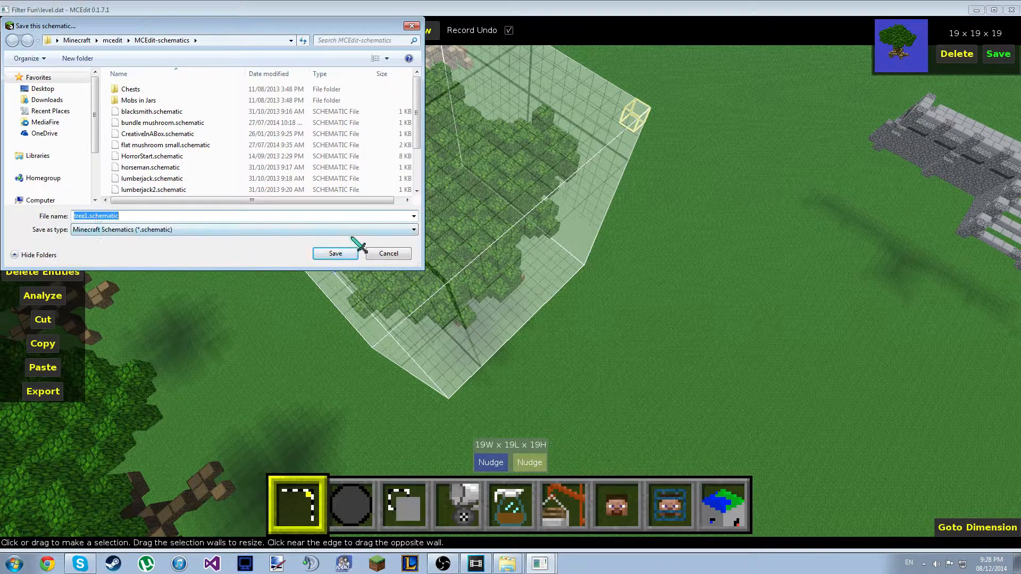
click(334, 253)
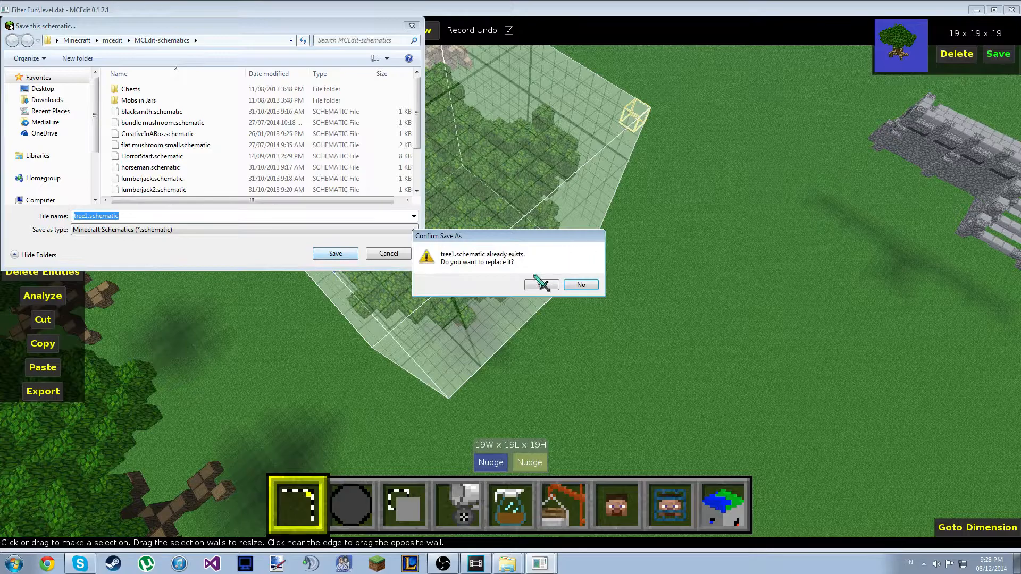
click(540, 285)
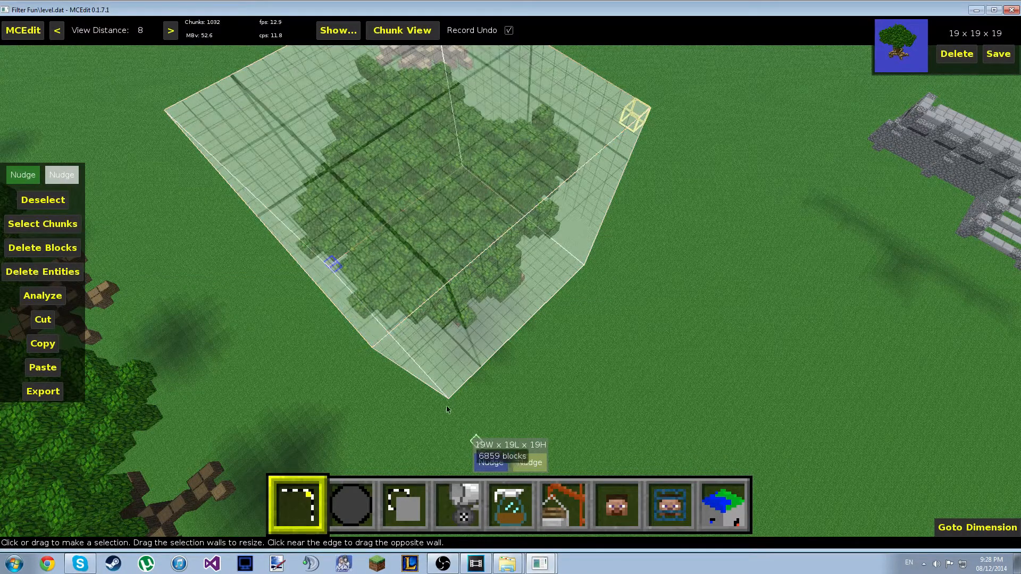
mouse_move(456, 504)
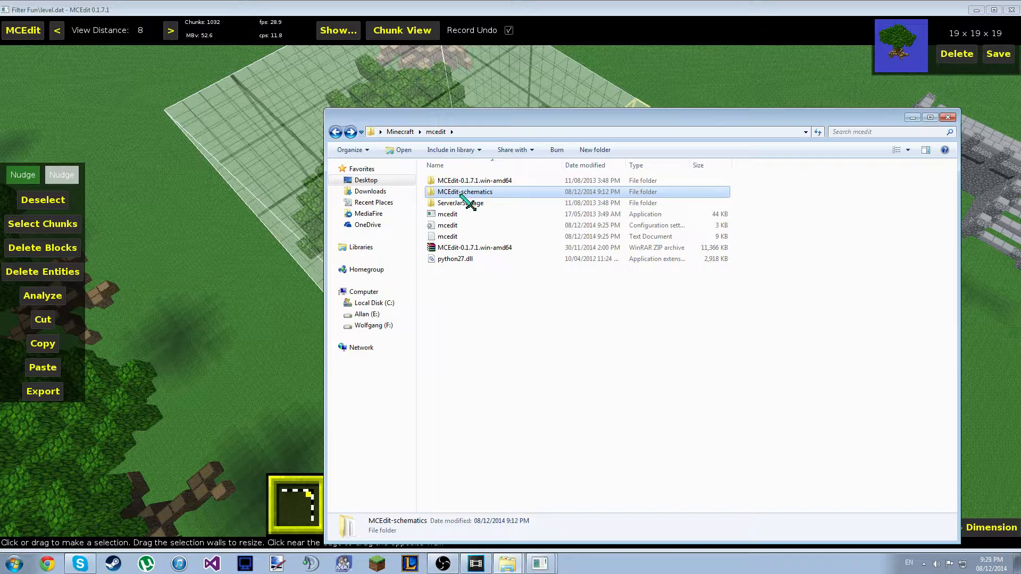
Open MCEdit-schematics in Explorer to see tree1.schematic (2 KB, 9:28 PM).
double_click(465, 191)
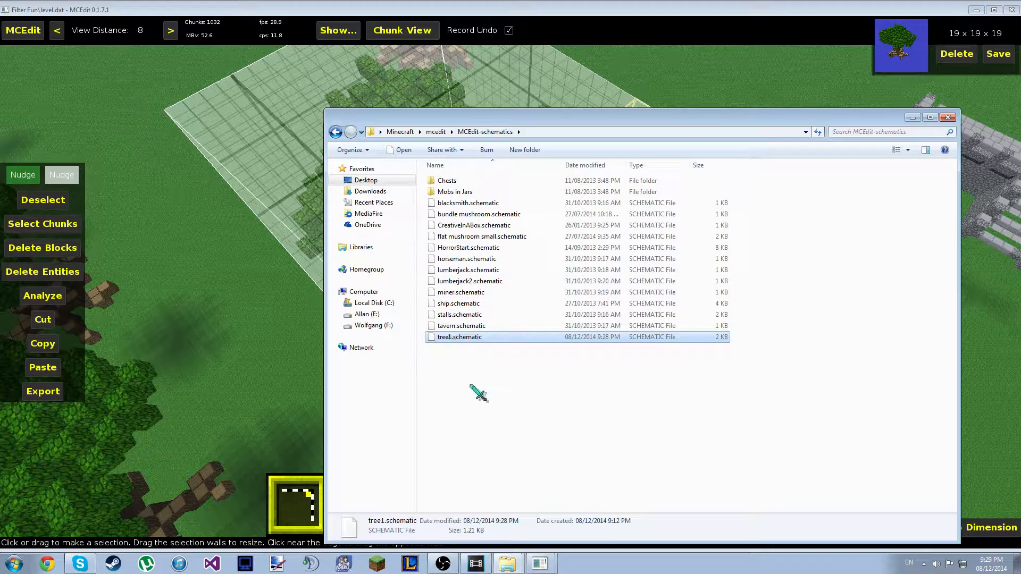